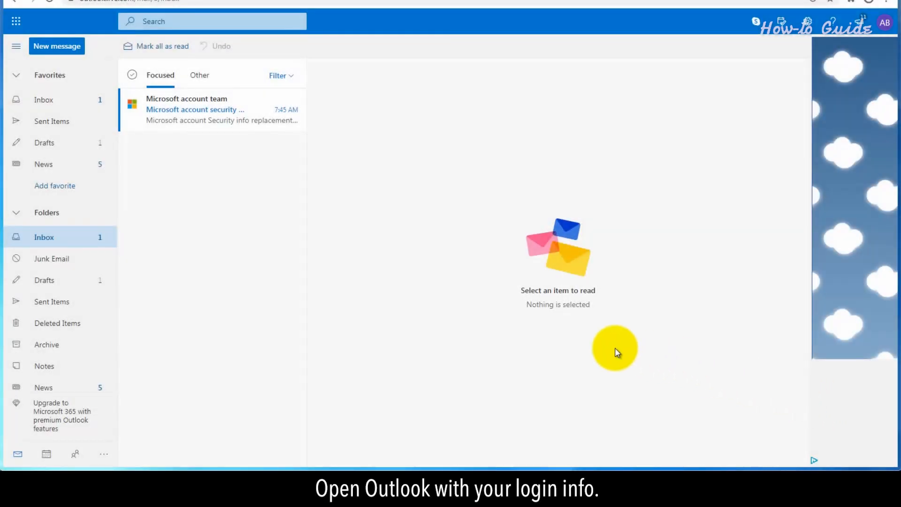
pyautogui.moveTo(257, 330)
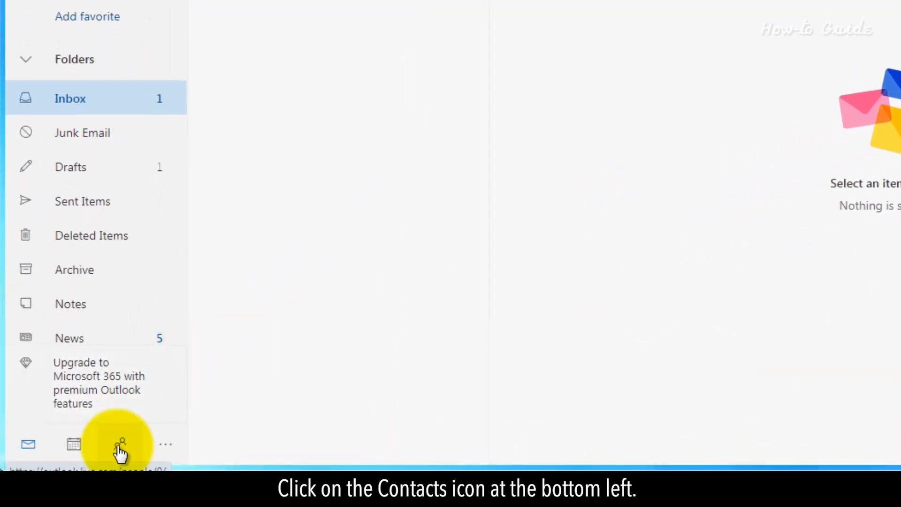
# Step: From People, start a new group named 'College Friends'
pyautogui.click(119, 444)
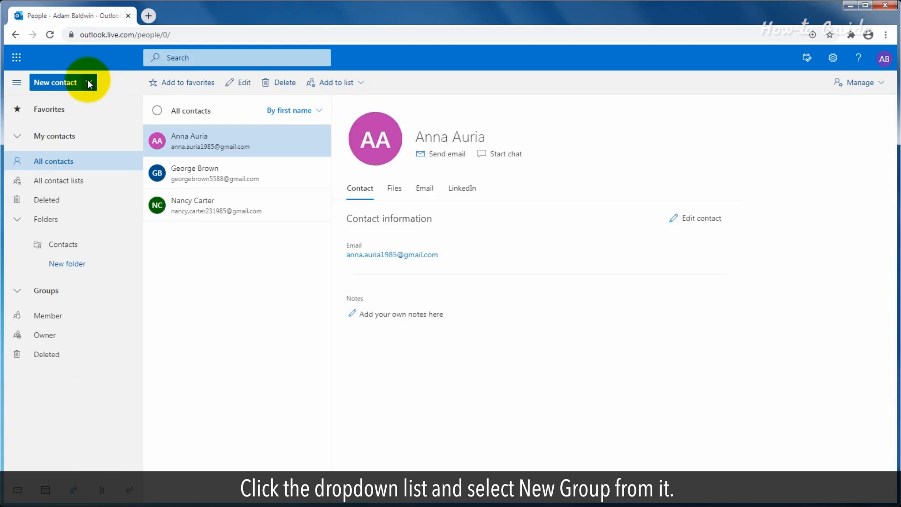
pyautogui.click(89, 82)
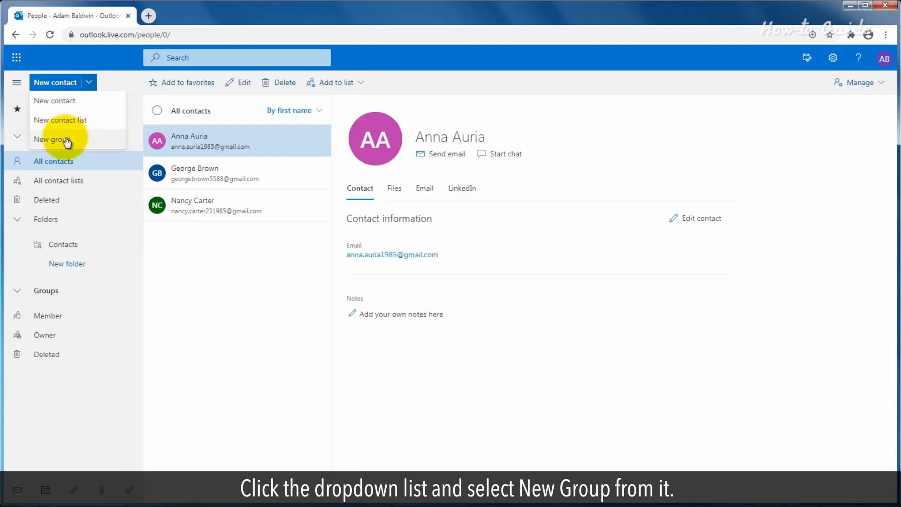
pyautogui.click(52, 139)
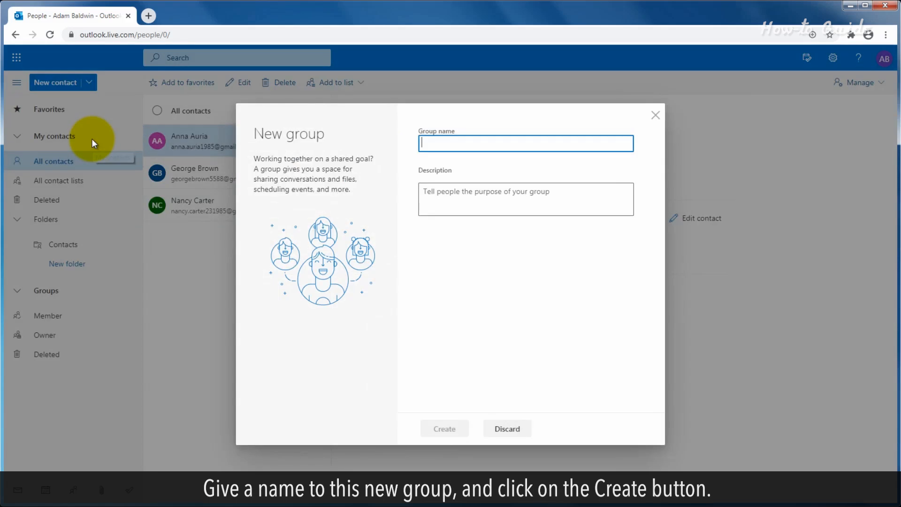
pyautogui.write('College')
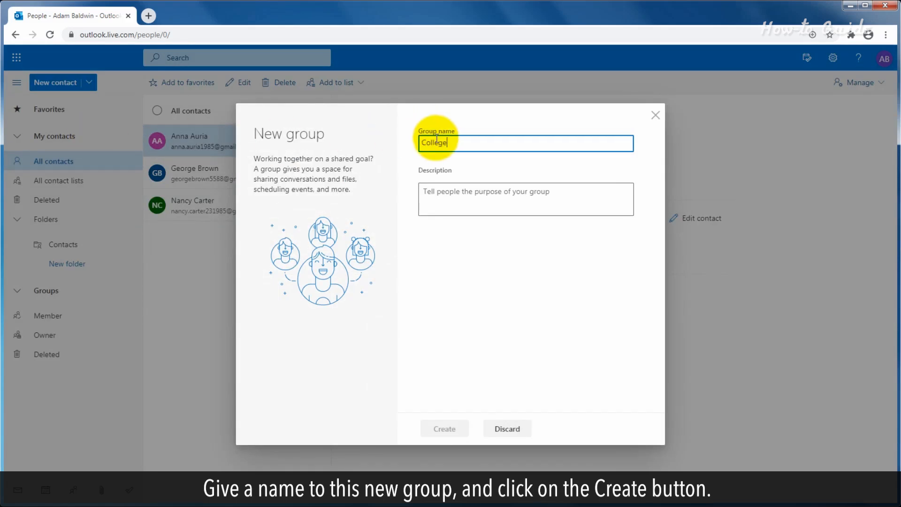
pyautogui.write('Friends')
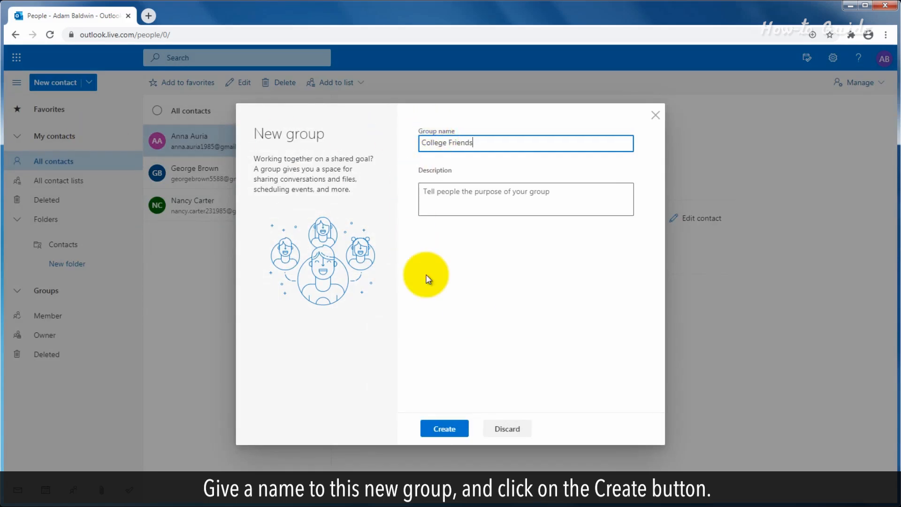
pyautogui.click(443, 427)
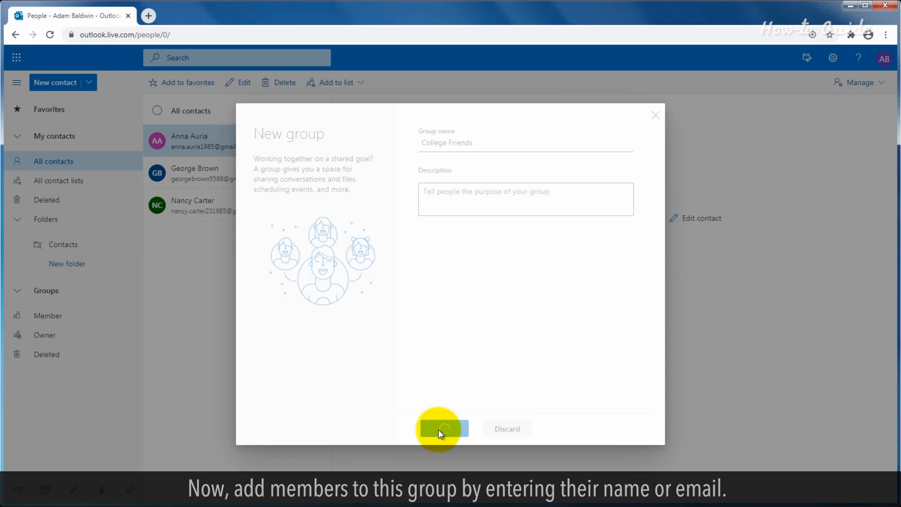
pyautogui.click(442, 428)
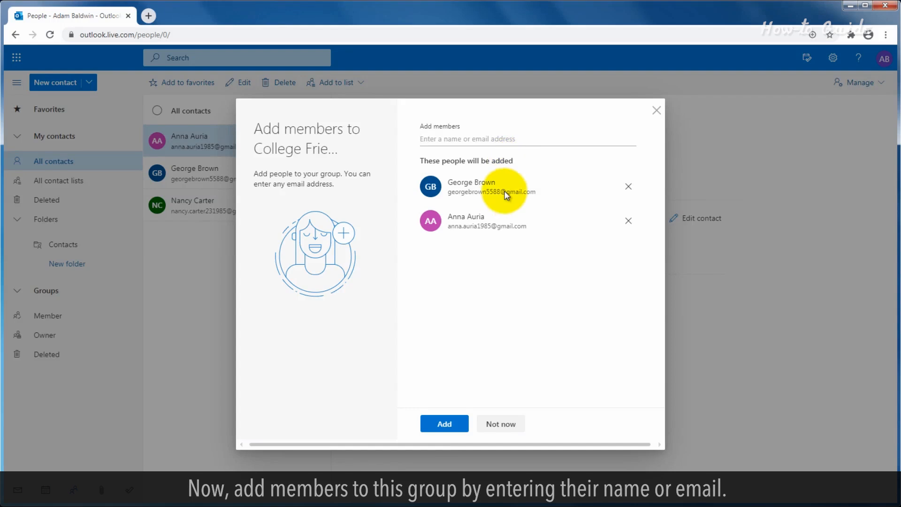
pyautogui.click(444, 423)
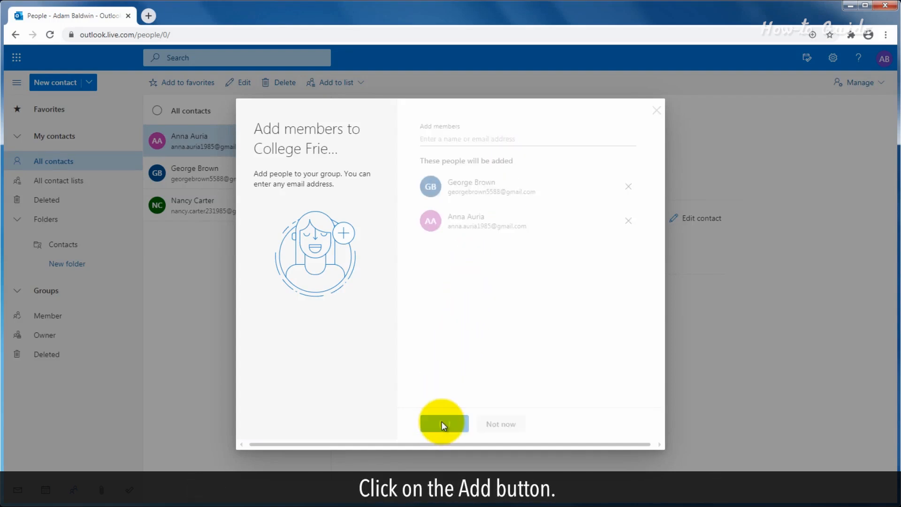
pyautogui.click(441, 424)
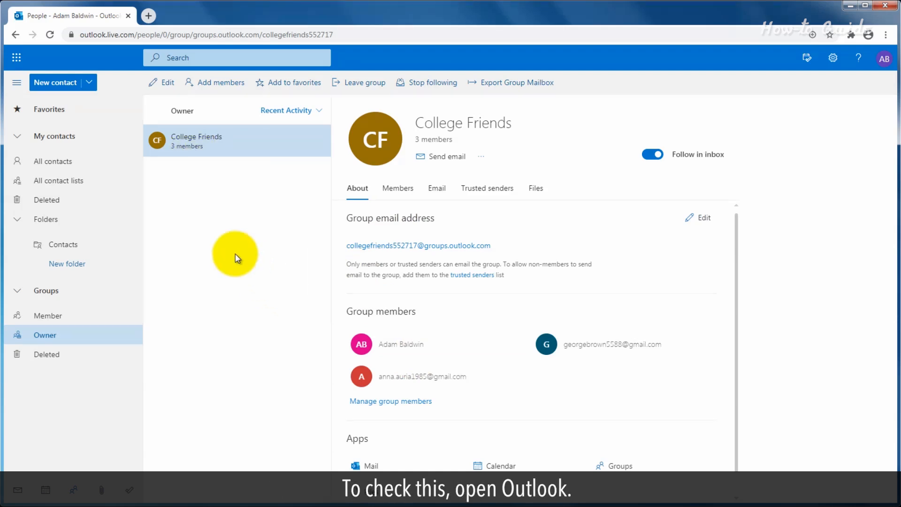
pyautogui.moveTo(17, 57)
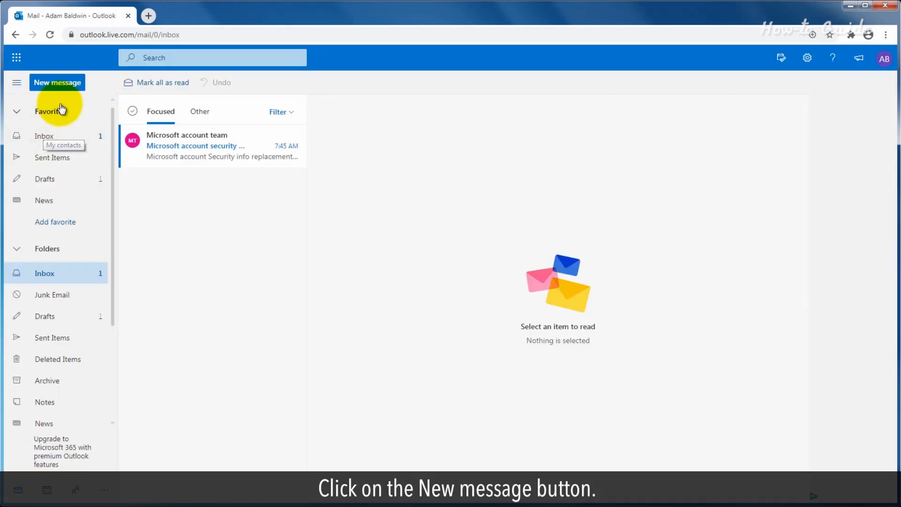
# Step: Compose a new message and choose College Friends as the recipient by searching 'co'
pyautogui.click(58, 82)
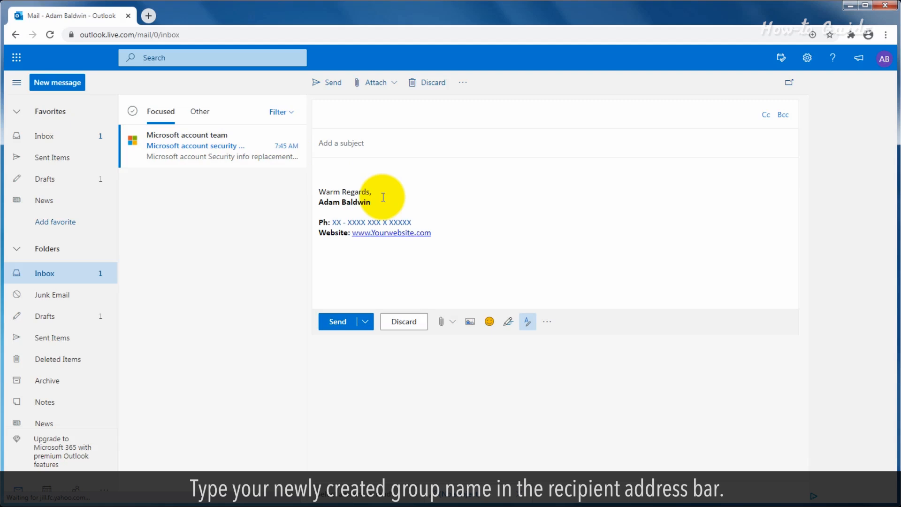
pyautogui.click(367, 114)
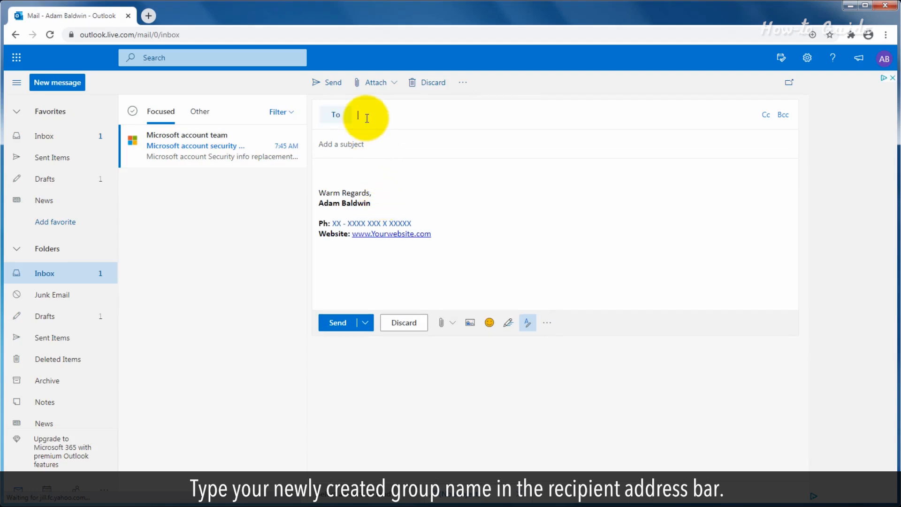
pyautogui.click(359, 114)
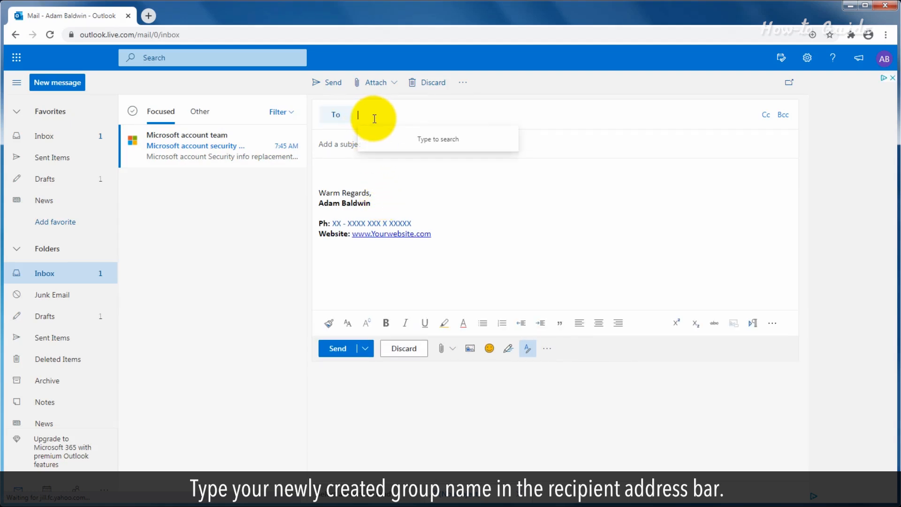
pyautogui.write('co')
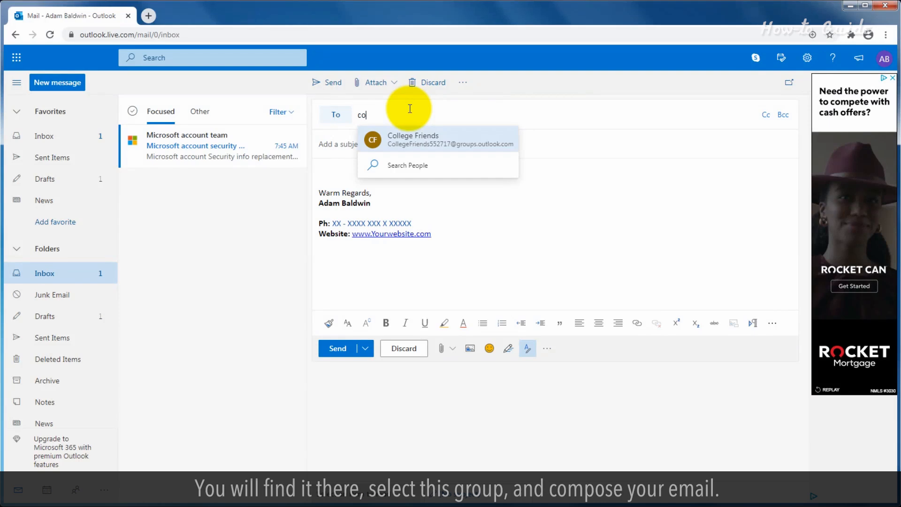
pyautogui.click(437, 139)
pyautogui.write('Write your message here')
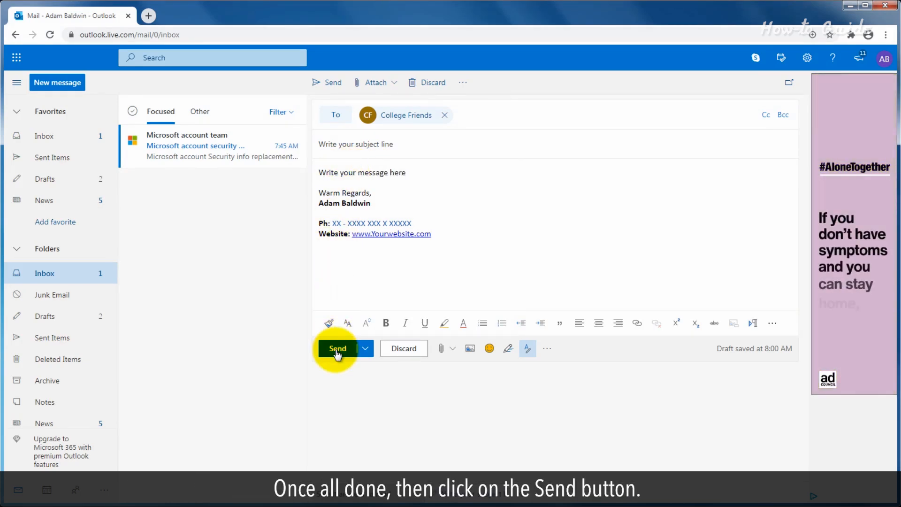
# Step: Send the email addressed to the College Friends group
pyautogui.click(337, 348)
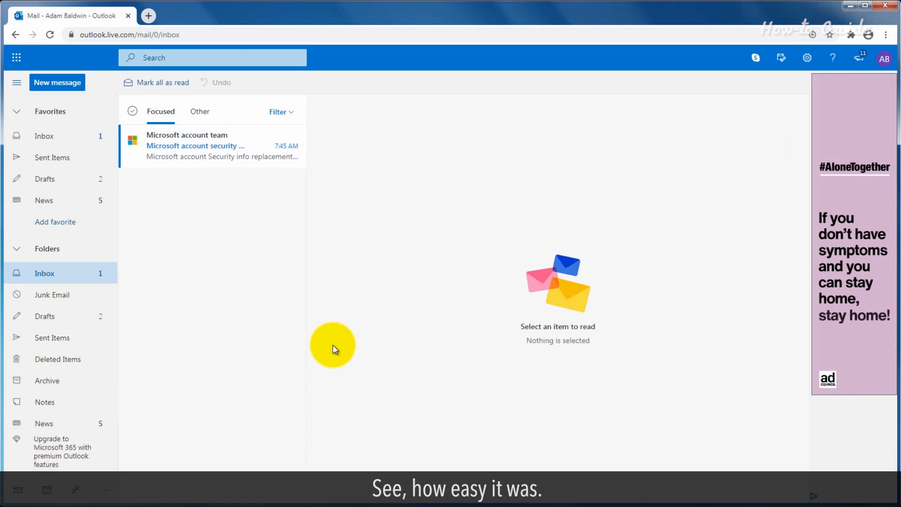
pyautogui.moveTo(332, 338)
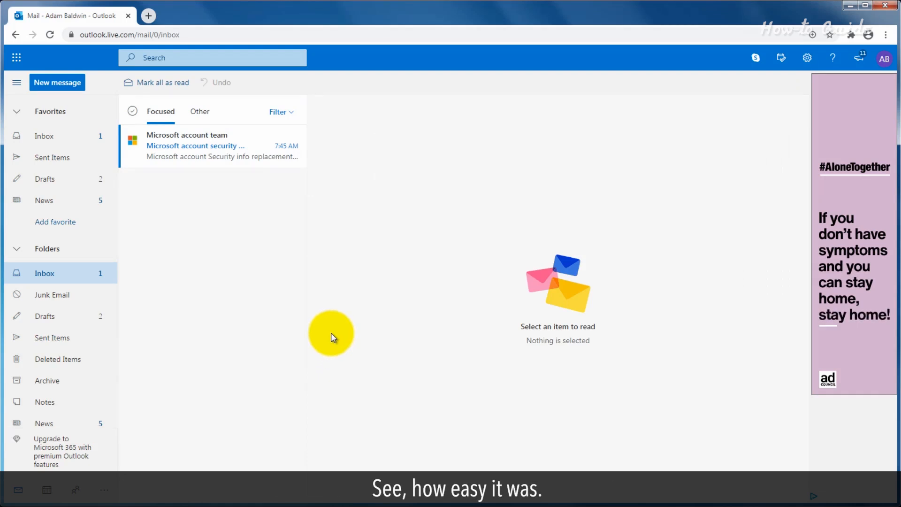